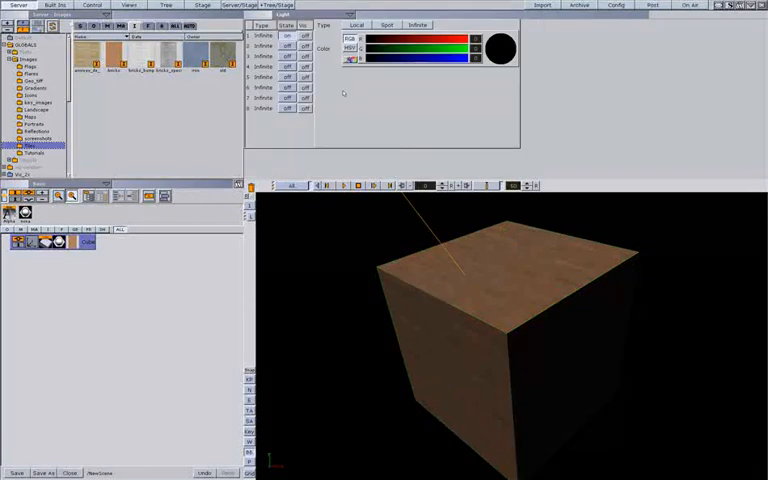
- Close the Light editor and apply the lighter bricks texture to the cube
left_click(416, 25)
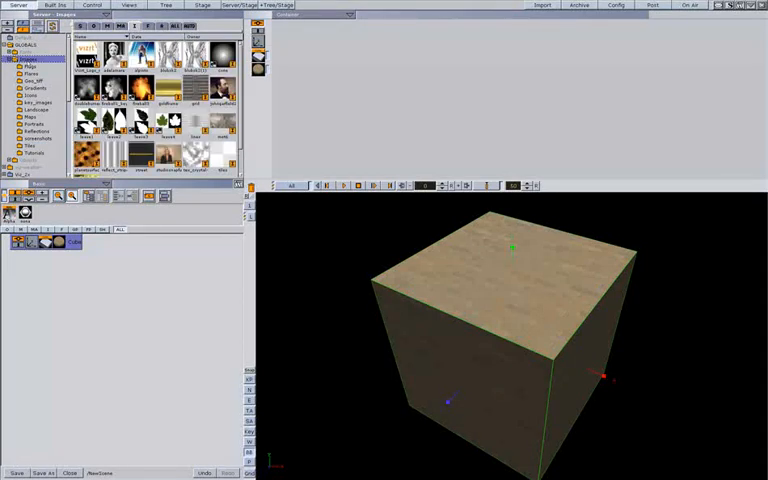
- Merge the cube's image, material and shader into an advanced material named soft_bricks
left_click(33, 145)
type("soft_")
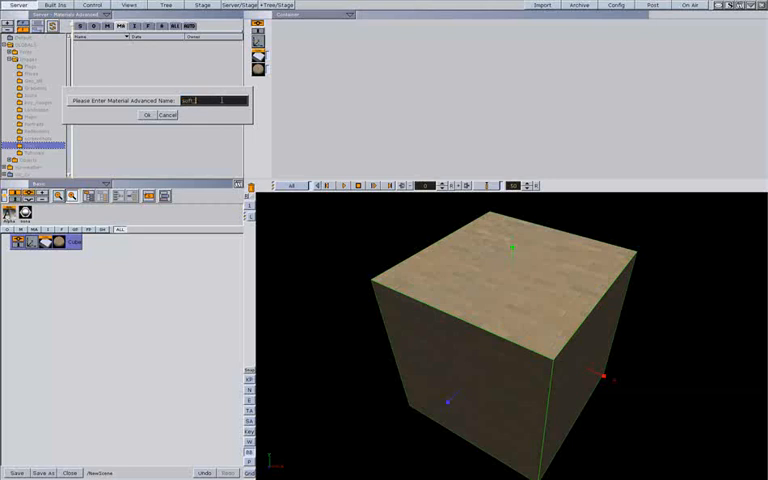
type("bricks")
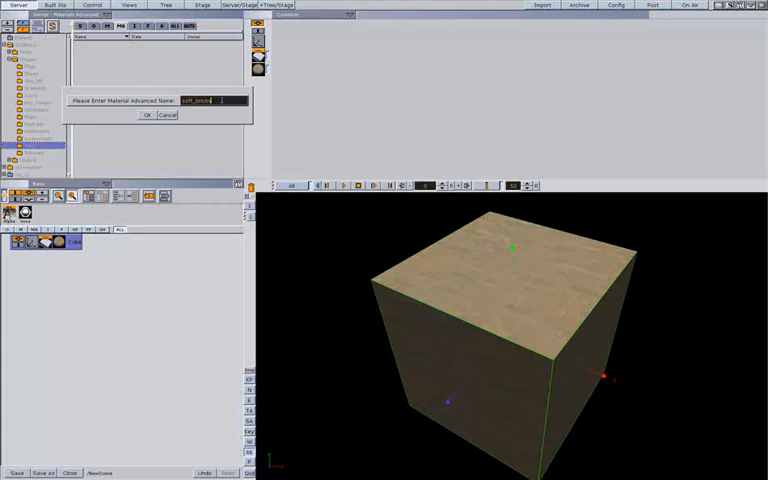
left_click(146, 114)
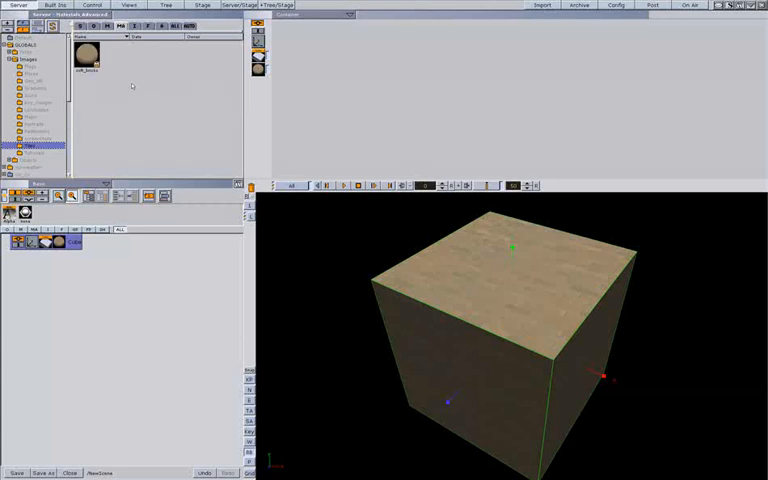